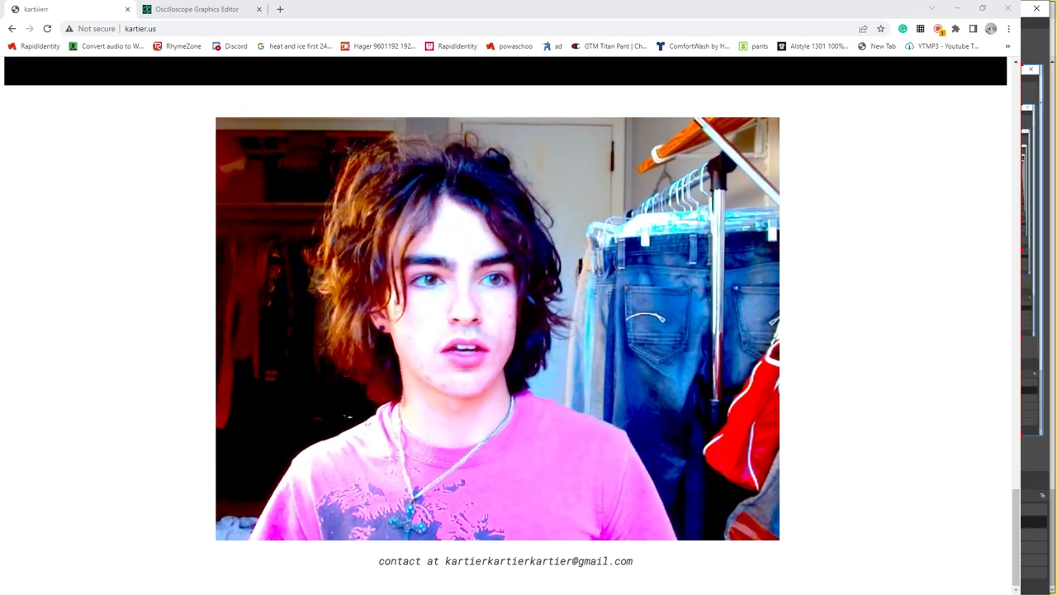
Switch to the Oscilloscope Graphics Editor tab to view its outline drawing
{"action": "left_click", "coordinate": [197, 9]}
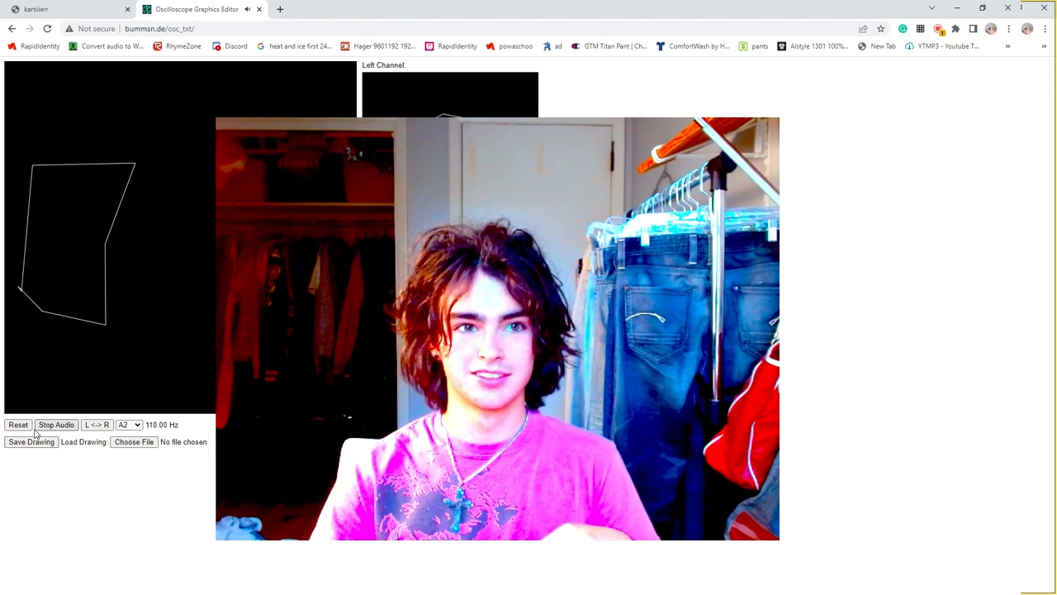
{"action": "left_click", "coordinate": [18, 424]}
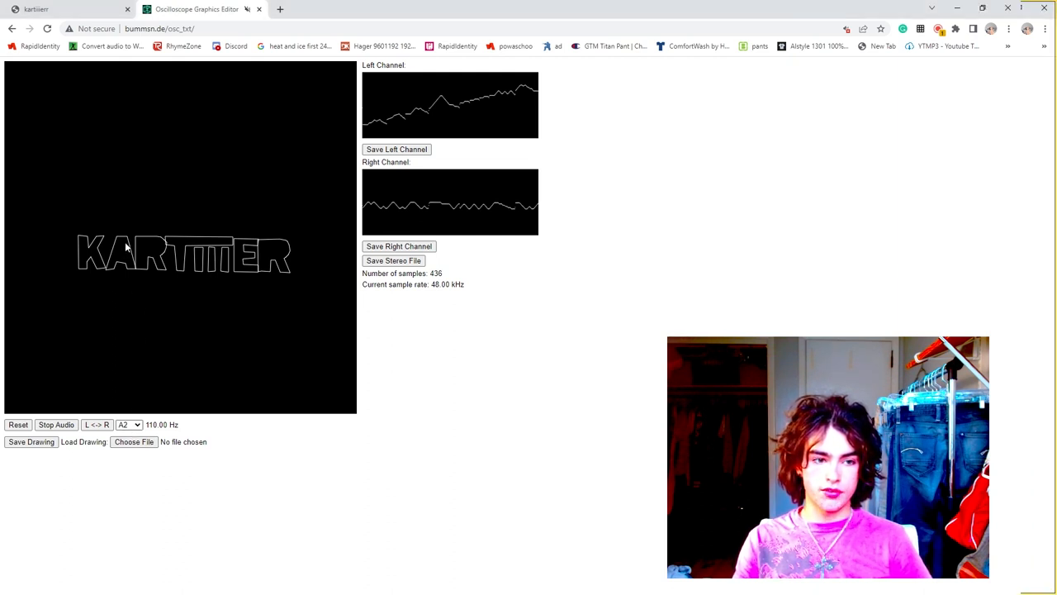
Set the playback note to F1 and save the lettering as a stereo WAV file
{"action": "left_click", "coordinate": [129, 424]}
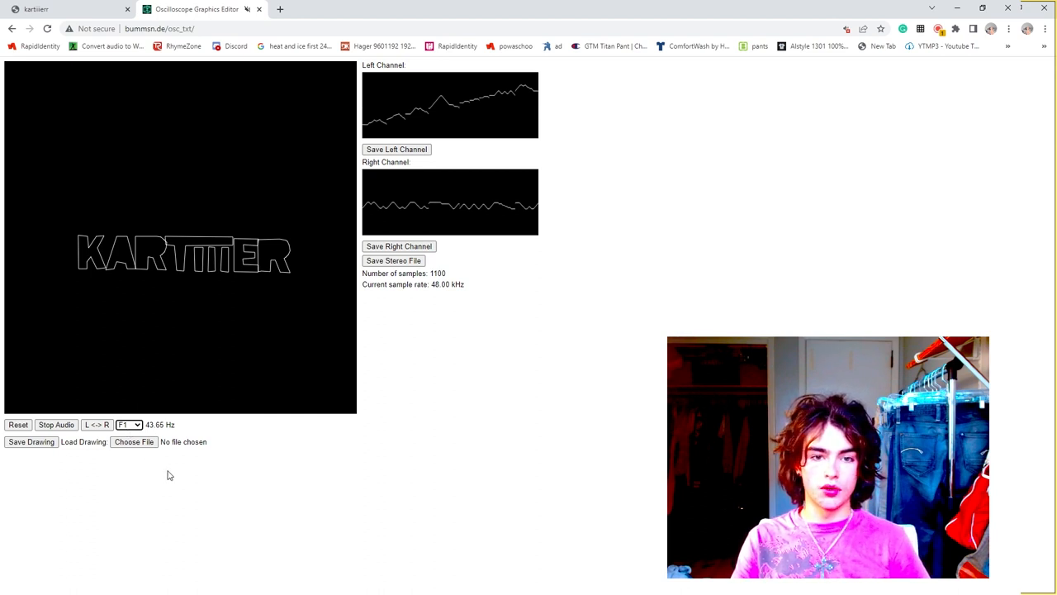
{"action": "mouse_move", "coordinate": [157, 422]}
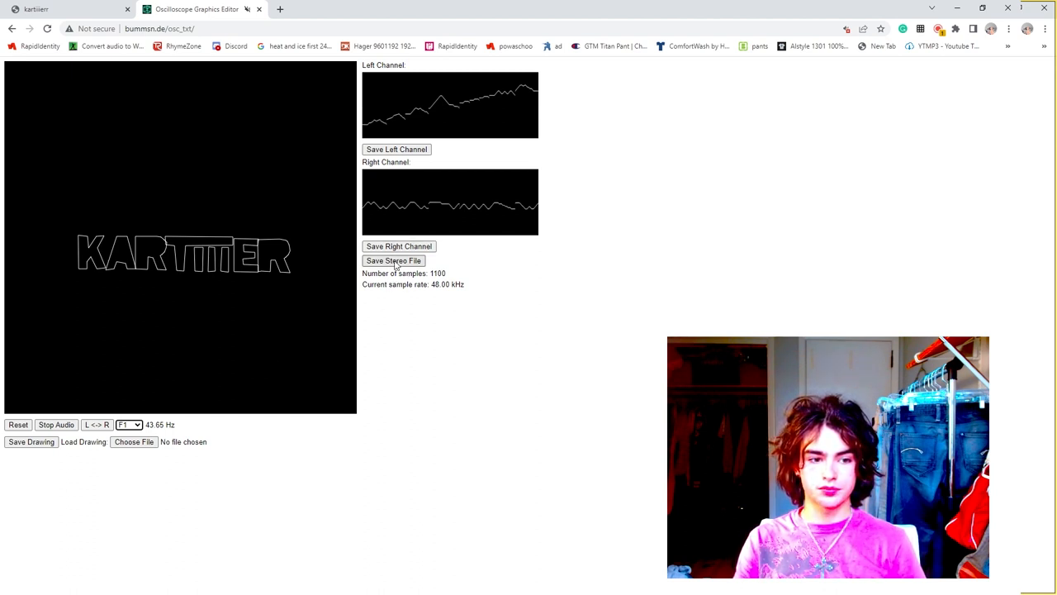
{"action": "left_click", "coordinate": [394, 260]}
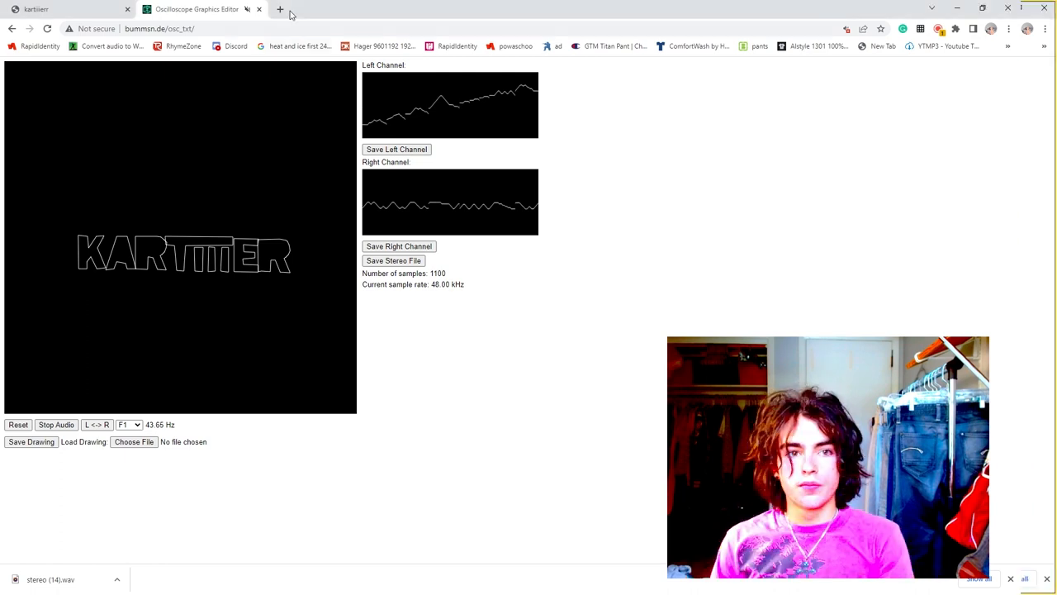
In a new tab, search 'fl studio download' and open the official FL Studio Overview result
{"action": "left_click", "coordinate": [280, 9]}
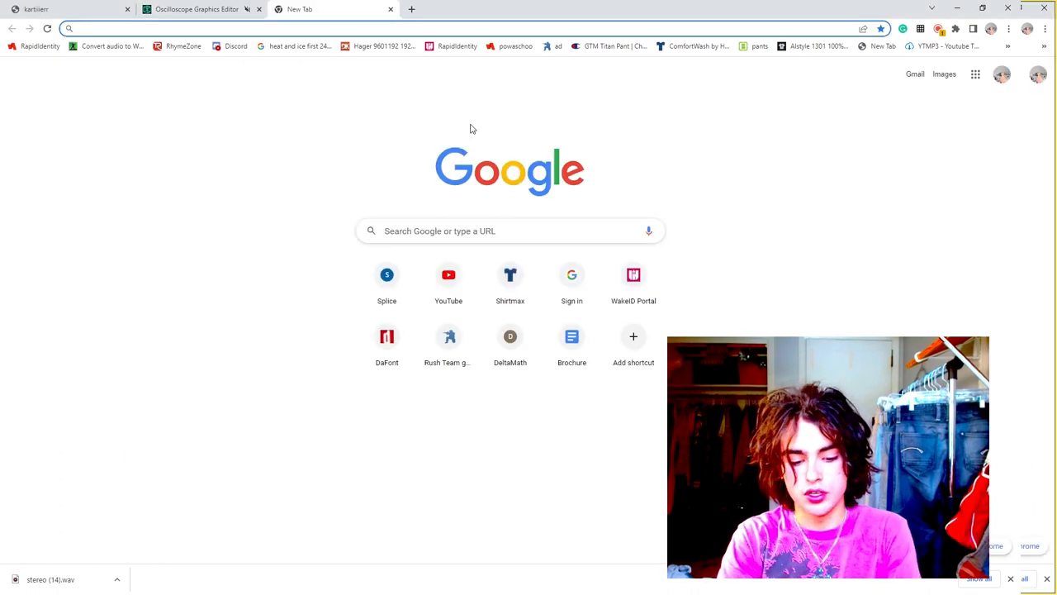
{"action": "type", "text": "fl studio download"}
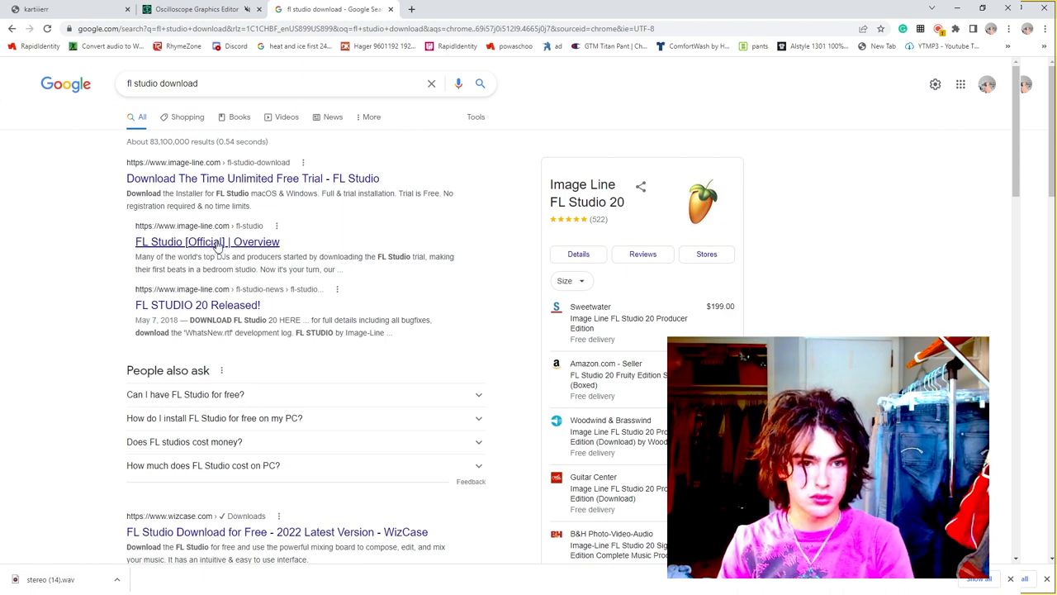
{"action": "left_click", "coordinate": [207, 241]}
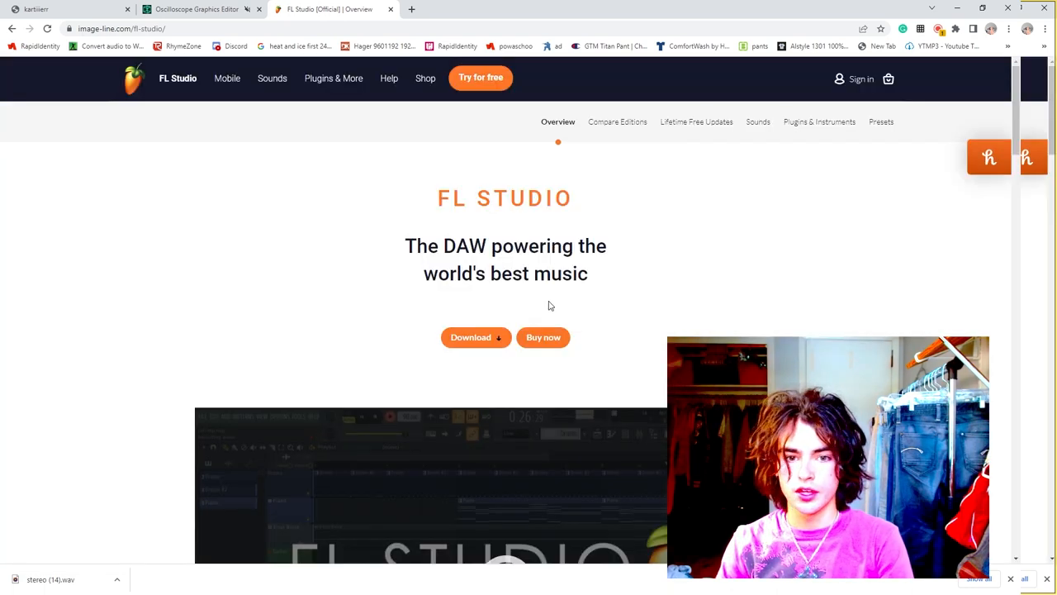
{"action": "mouse_move", "coordinate": [495, 354]}
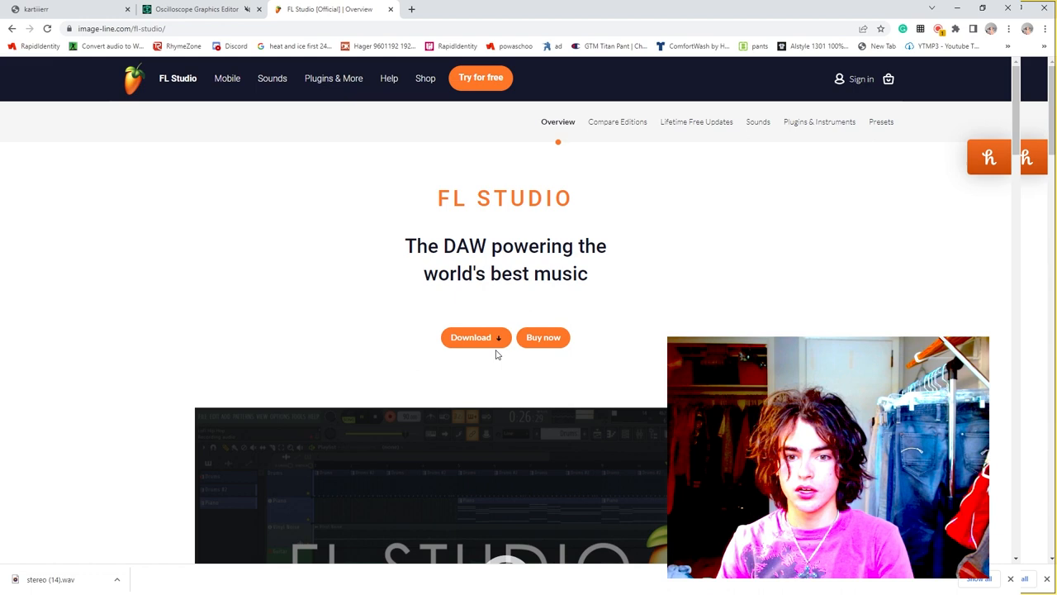
Go to the FL Studio download page and request the Windows installer
{"action": "left_click", "coordinate": [471, 337]}
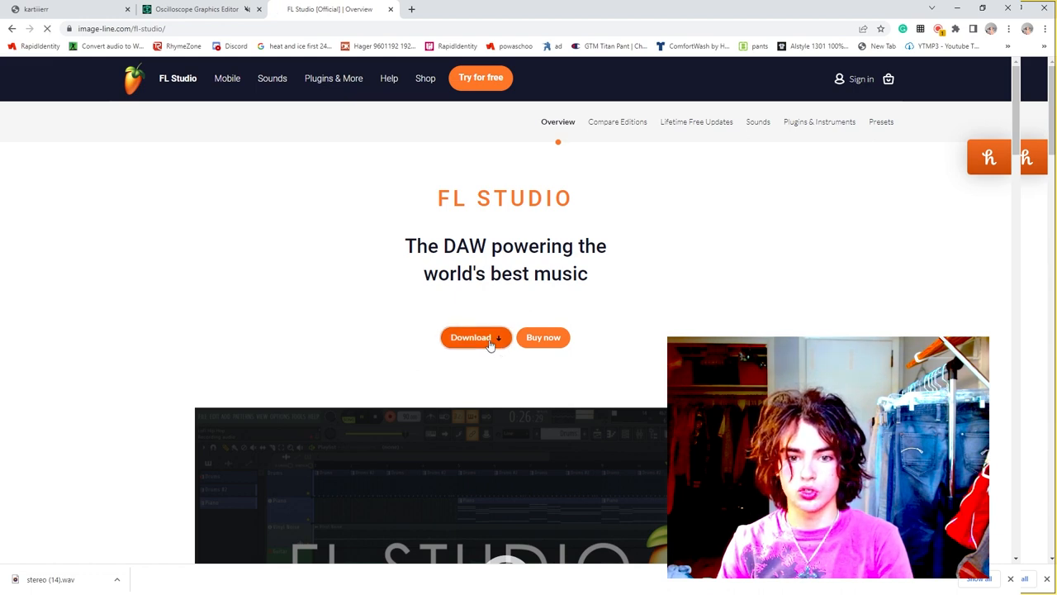
{"action": "left_click", "coordinate": [470, 337]}
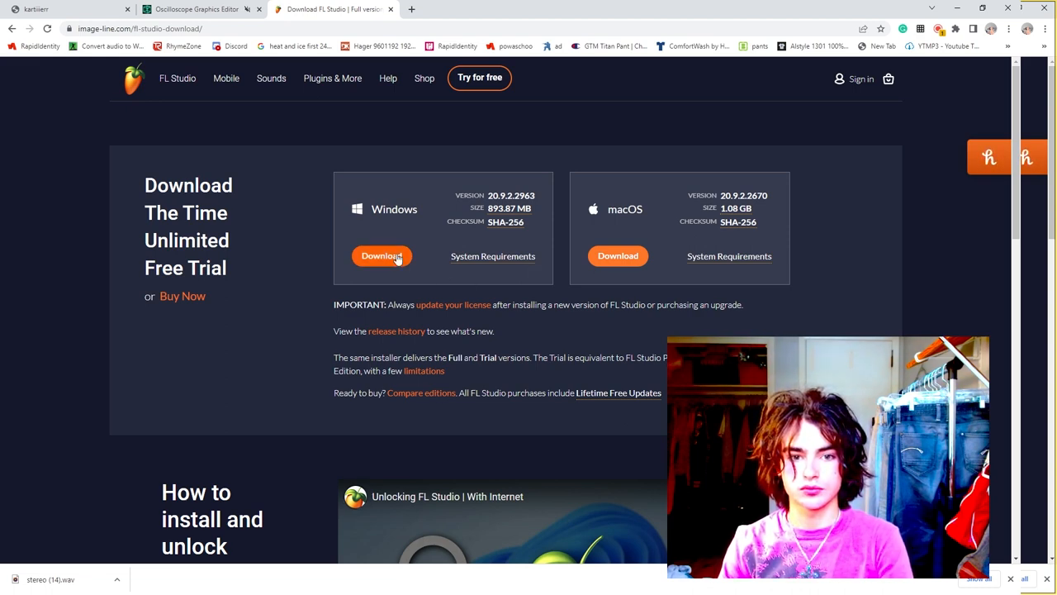
{"action": "left_click", "coordinate": [382, 255]}
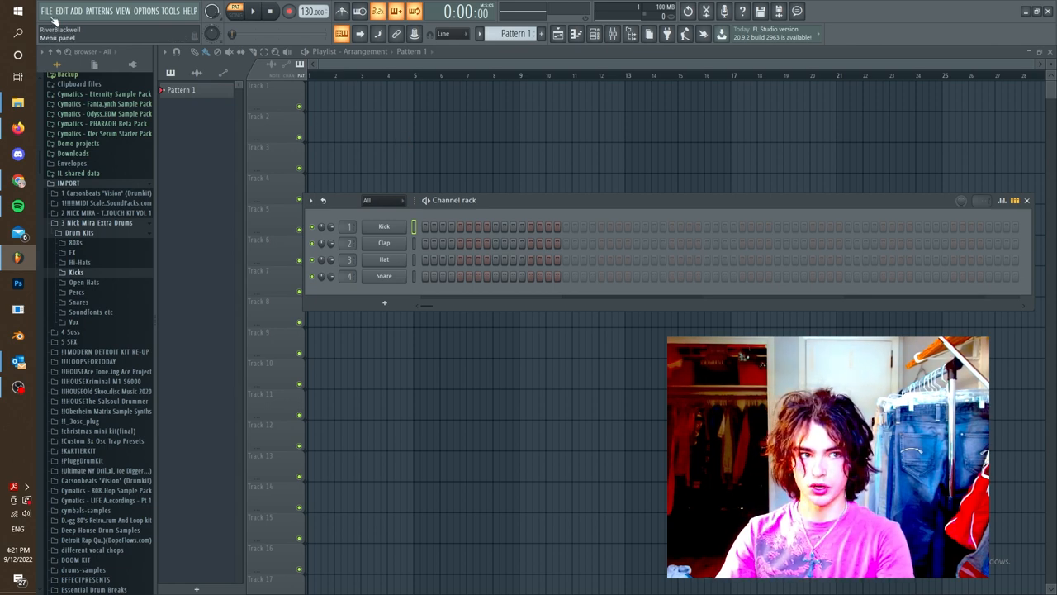
Start a new project from the Minimal template without saving the old project
{"action": "left_click", "coordinate": [46, 11]}
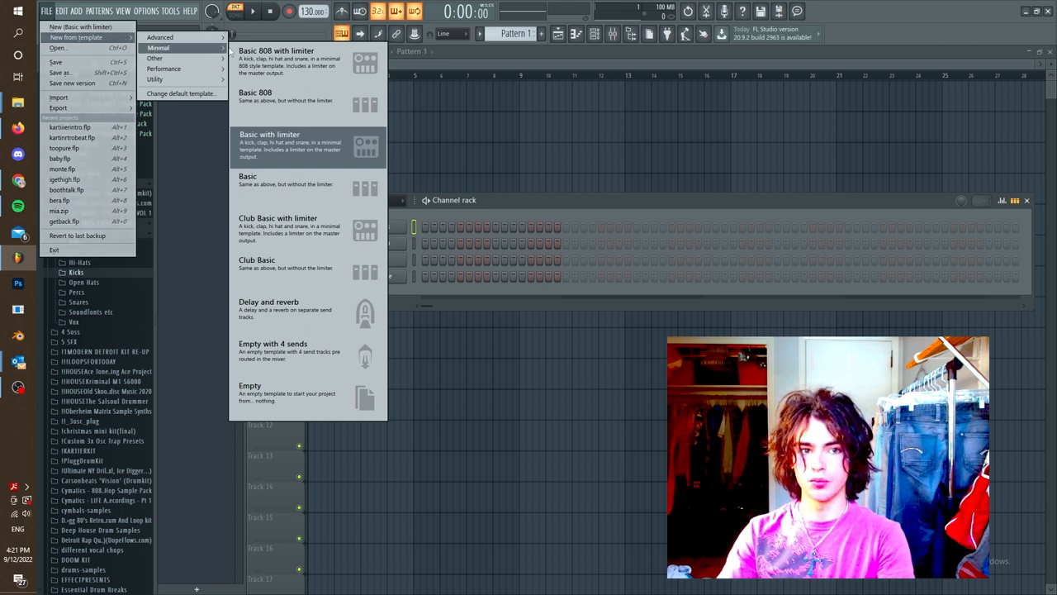
{"action": "left_click", "coordinate": [270, 144]}
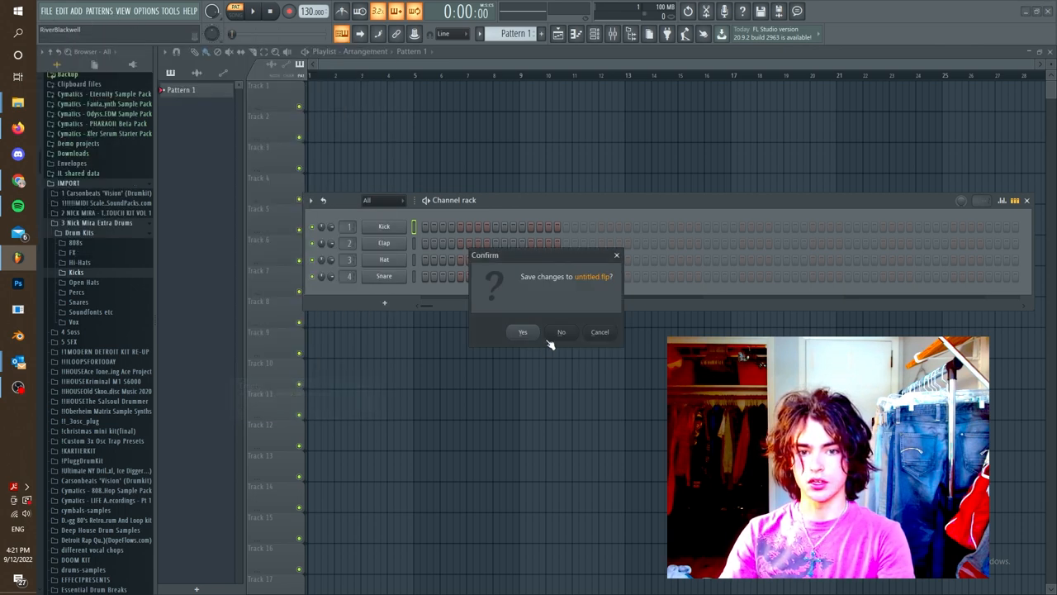
{"action": "left_click", "coordinate": [561, 331]}
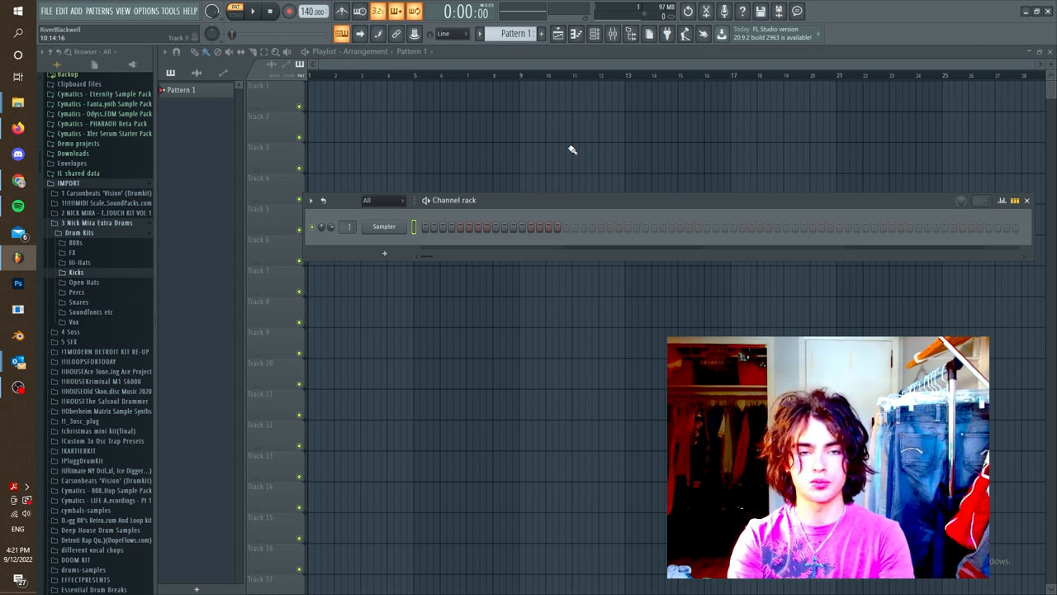
{"action": "mouse_move", "coordinate": [518, 152]}
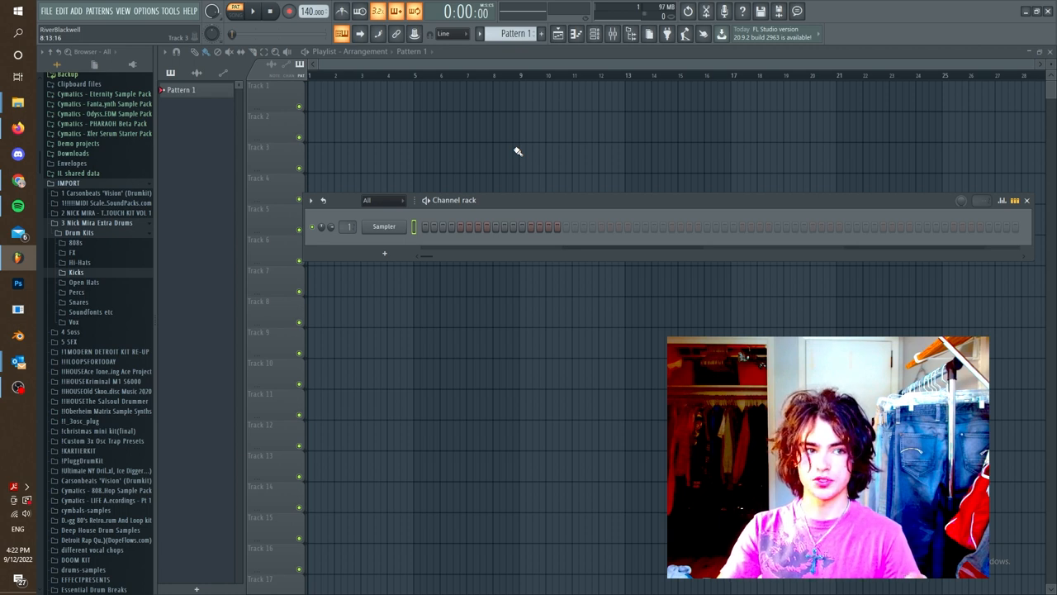
{"action": "left_click", "coordinate": [104, 103]}
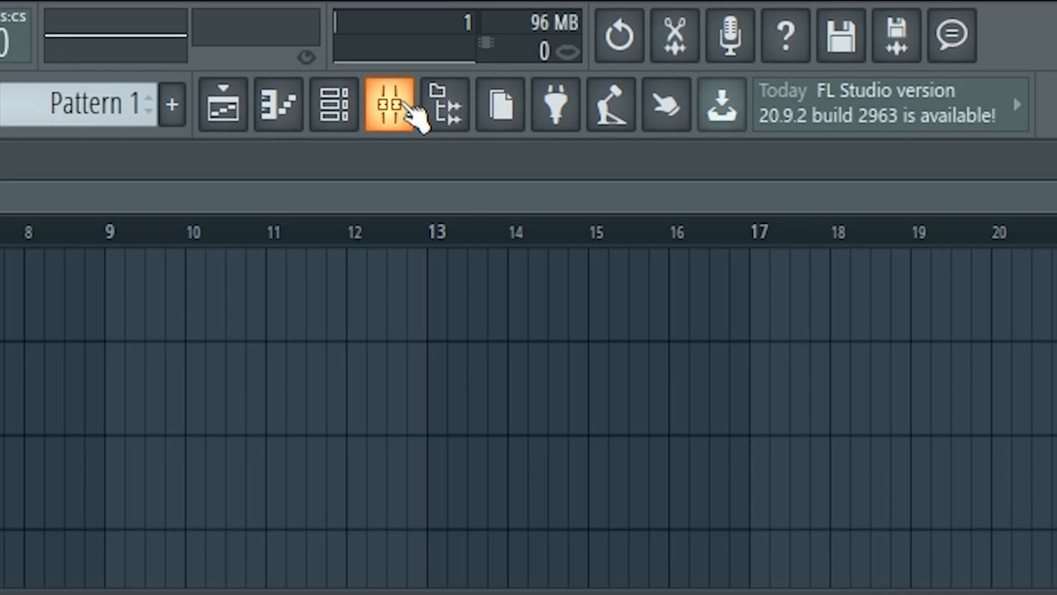
Show the FL Studio mixer for the new project from the toolbar
{"action": "left_click", "coordinate": [387, 103]}
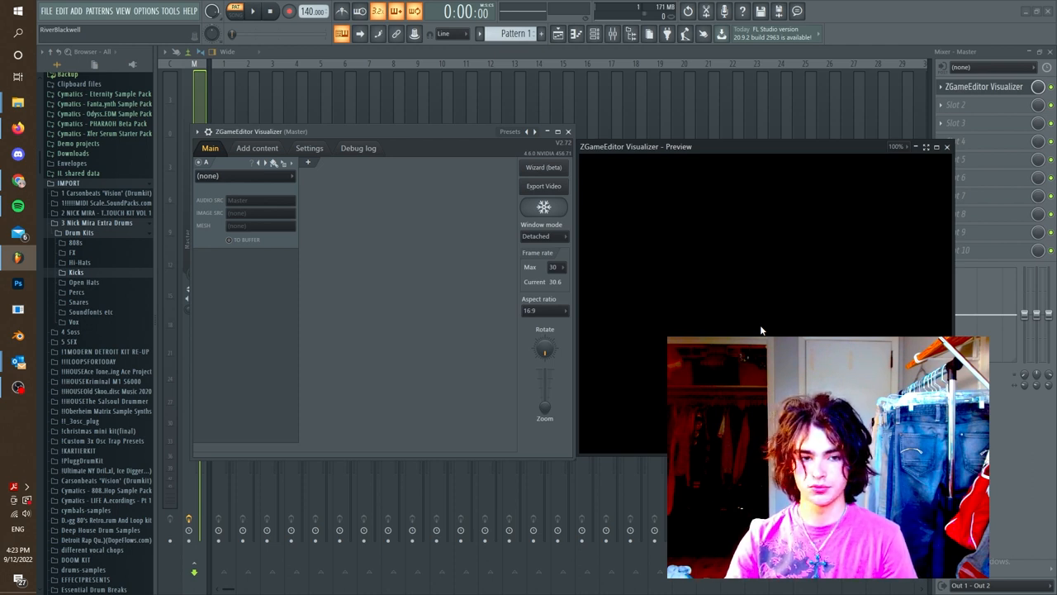
{"action": "mouse_move", "coordinate": [356, 227]}
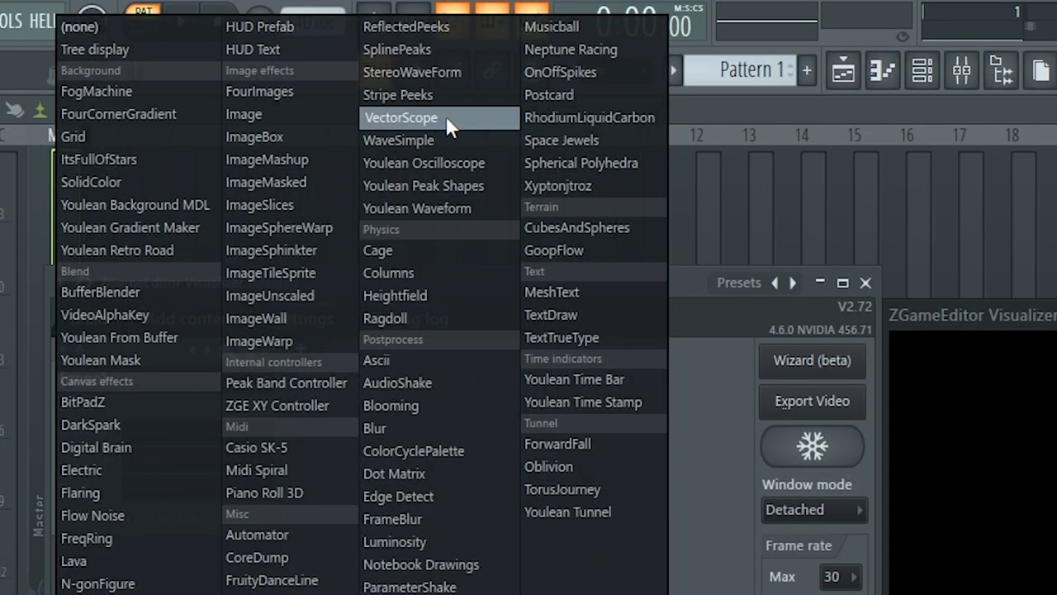
Pick Canvas effects > VectorScope as the ZGameEditor Visualizer's effect
{"action": "left_click", "coordinate": [400, 116]}
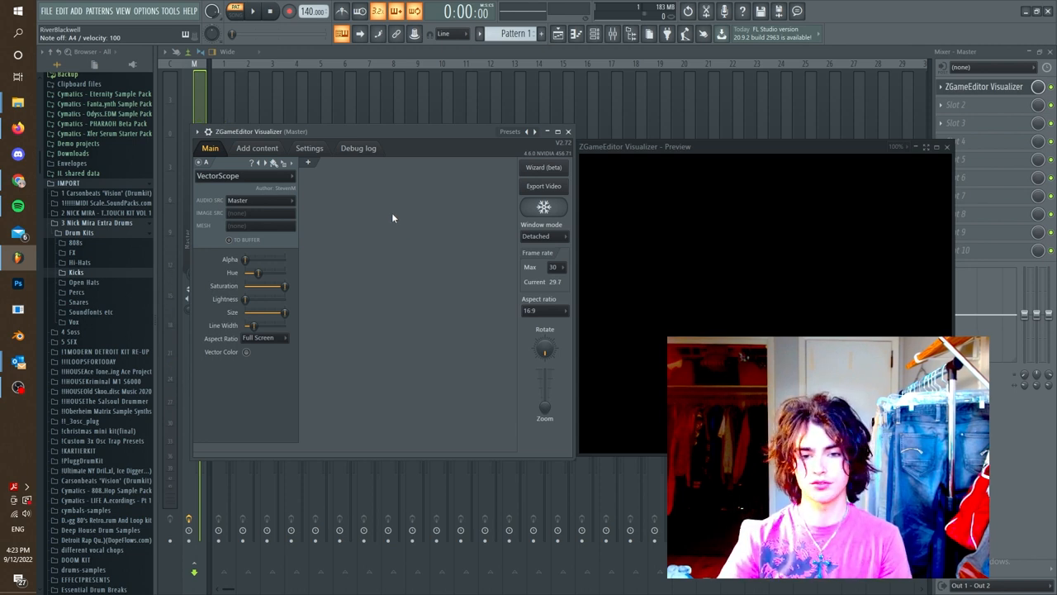
{"action": "mouse_move", "coordinate": [424, 194]}
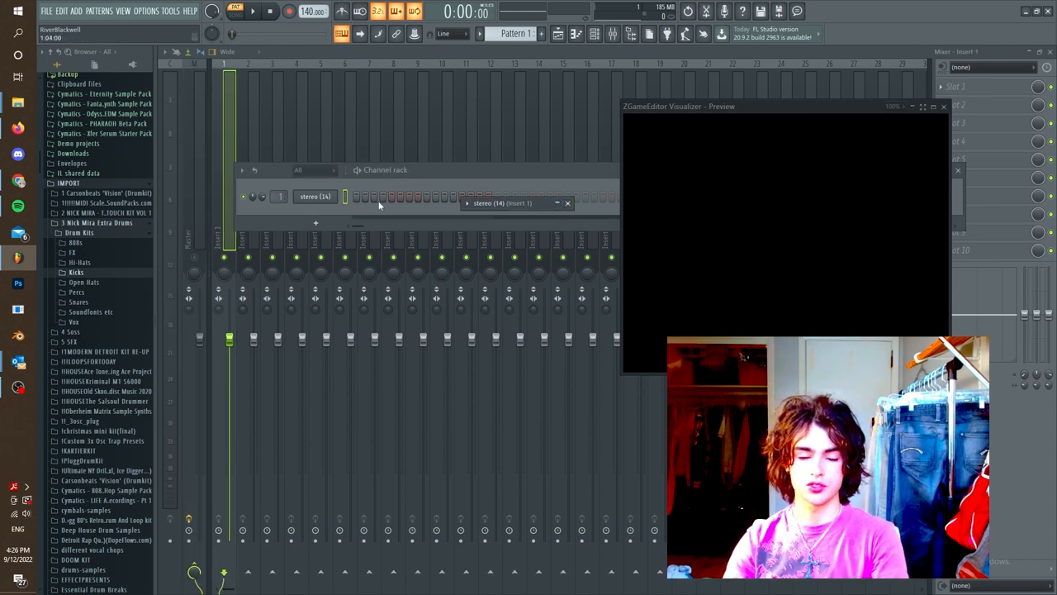
Select the stereo (14) sample channel in the Channel Rack
{"action": "left_click", "coordinate": [314, 196]}
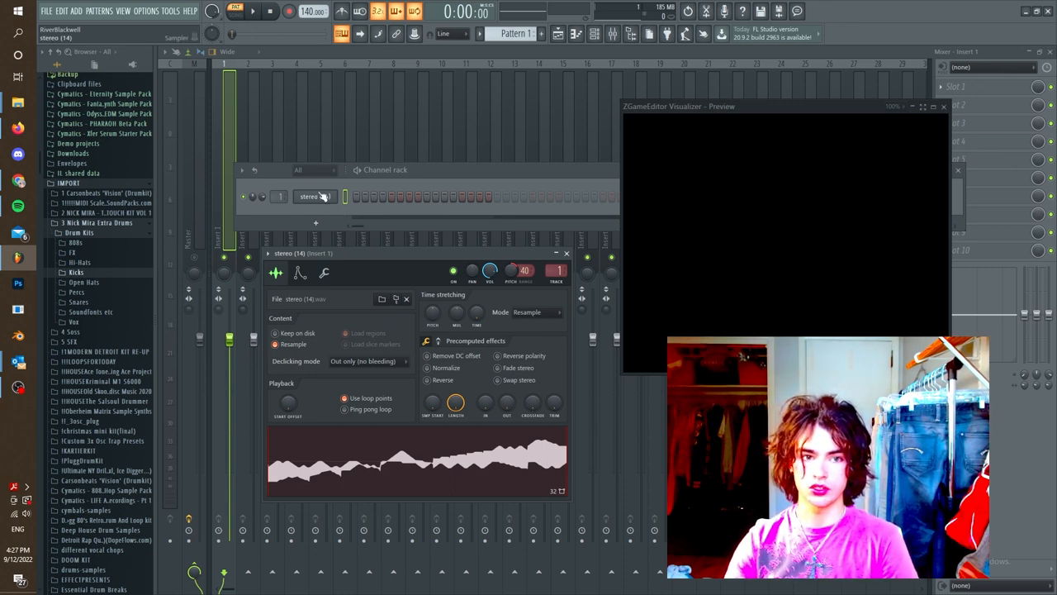
Right-click the stereo (14) channel to edit its notes in the piano roll
{"action": "right_click", "coordinate": [313, 196]}
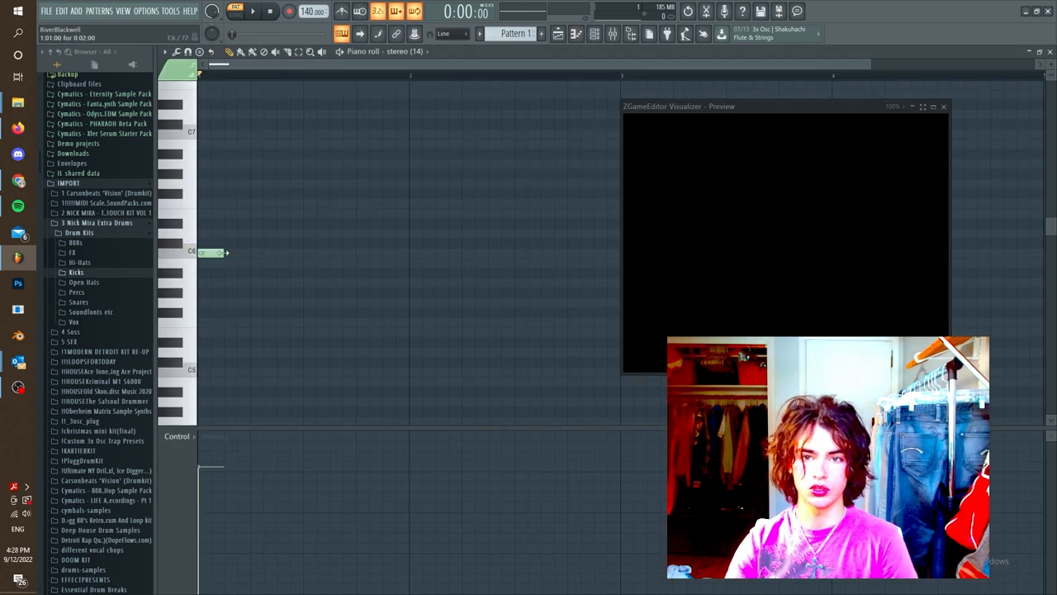
Move the visualizer preview aside and stretch the C6 note out to bar 5
{"action": "left_click_drag", "start_coordinate": [679, 106], "coordinate": [950, 131]}
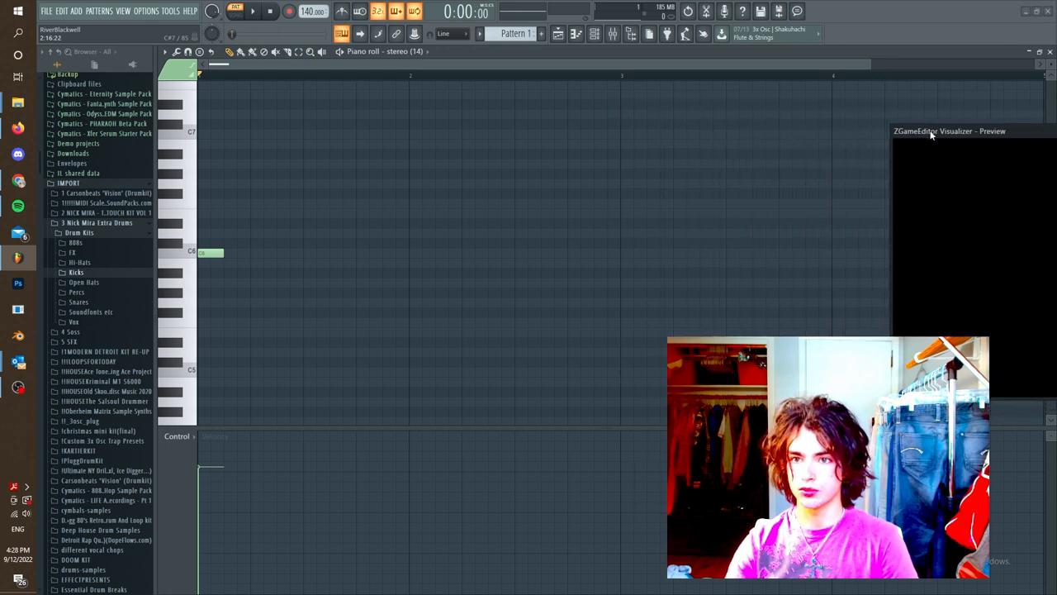
{"action": "left_click_drag", "start_coordinate": [950, 131], "coordinate": [1022, 142]}
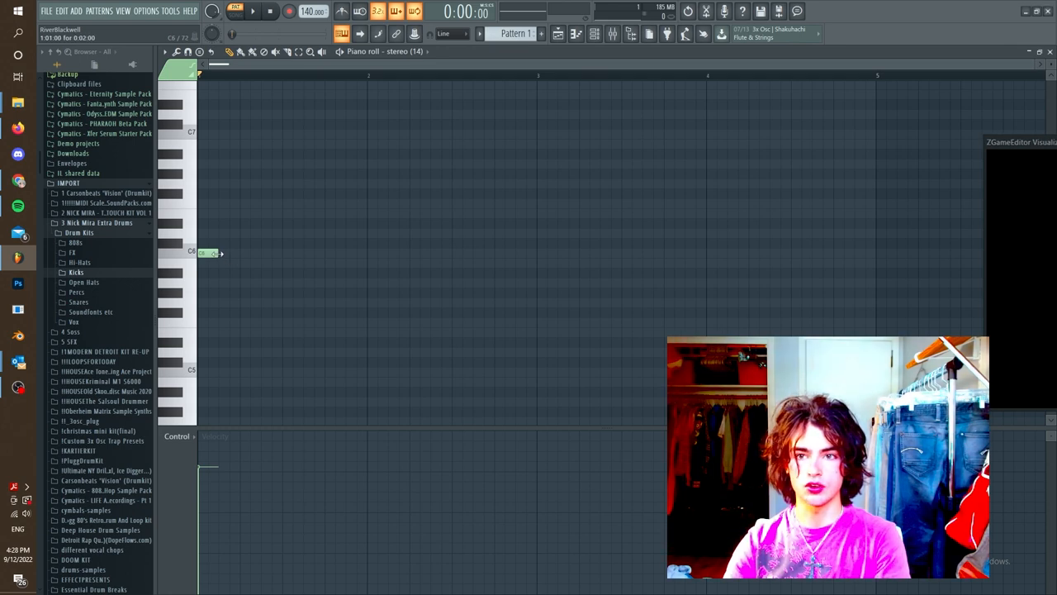
{"action": "left_click_drag", "start_coordinate": [202, 253], "coordinate": [867, 253]}
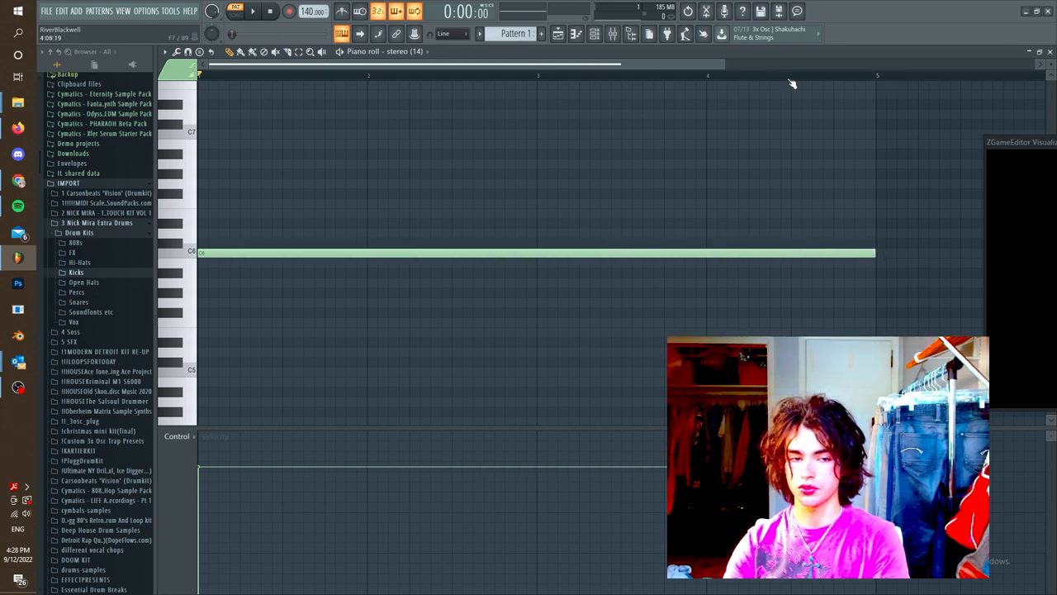
{"action": "left_click", "coordinate": [557, 33]}
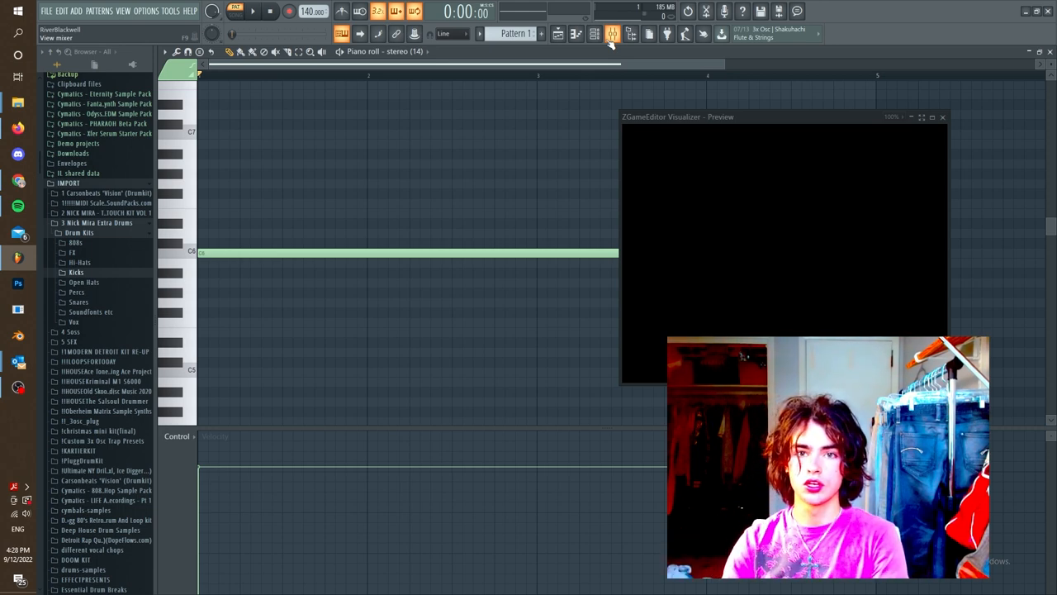
Create a pitch automation clip from the stereo (14) channel's Pitch knob
{"action": "left_click", "coordinate": [594, 34]}
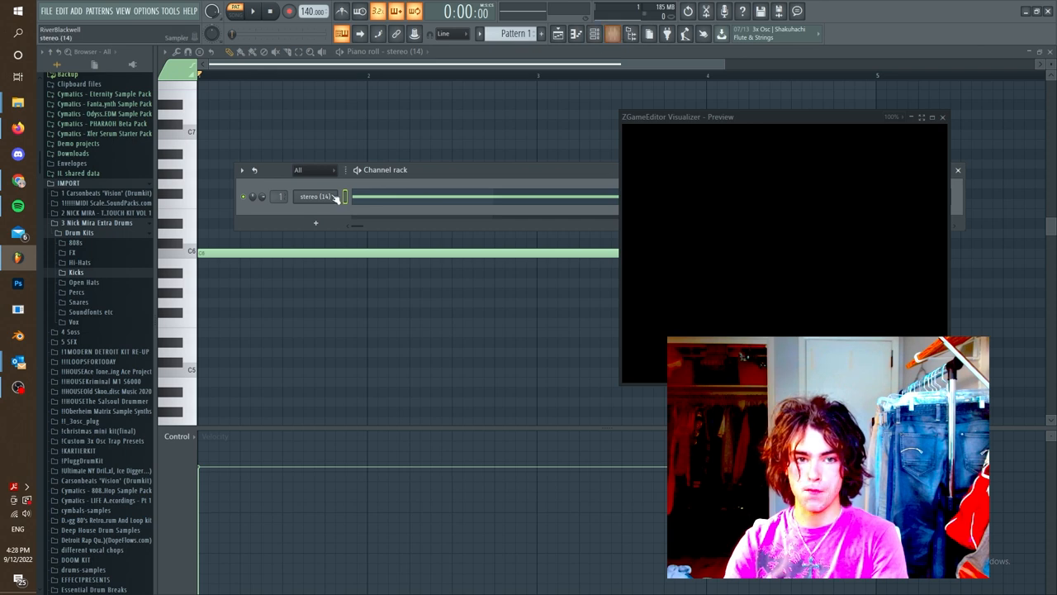
{"action": "left_click", "coordinate": [314, 196]}
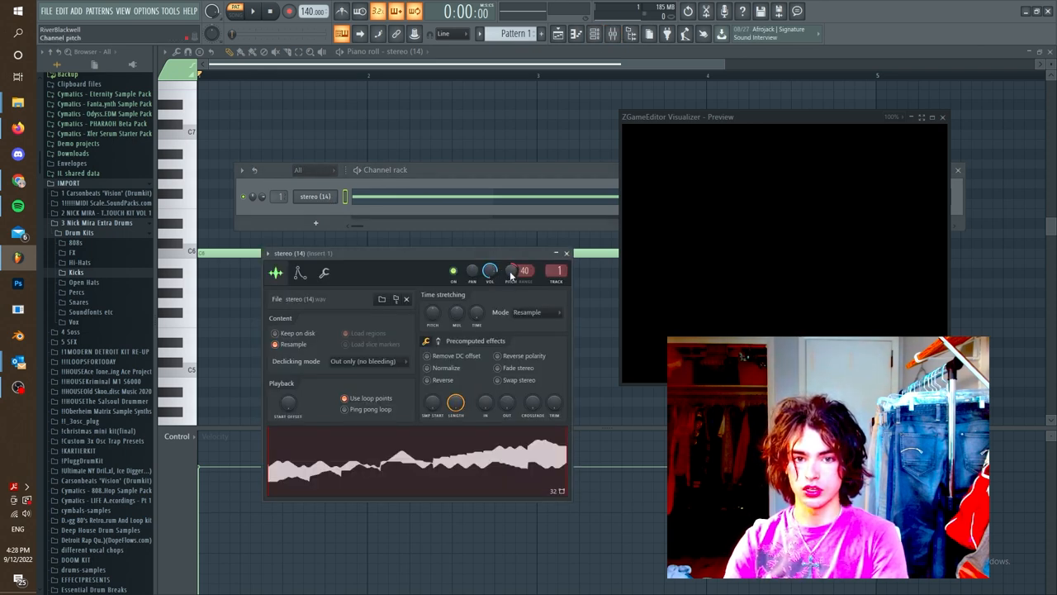
{"action": "right_click", "coordinate": [524, 271]}
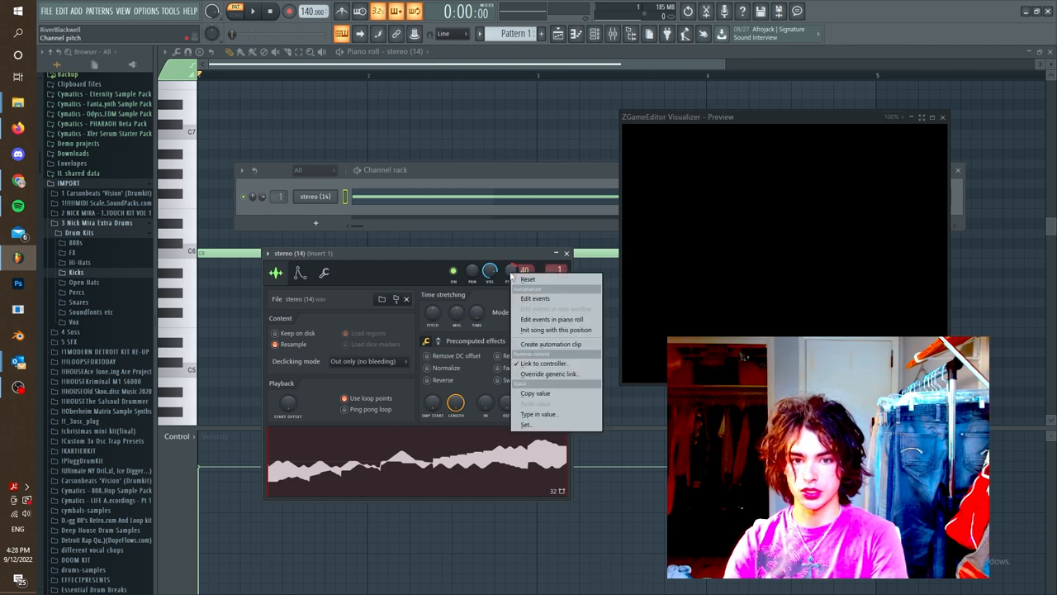
{"action": "mouse_move", "coordinate": [551, 344]}
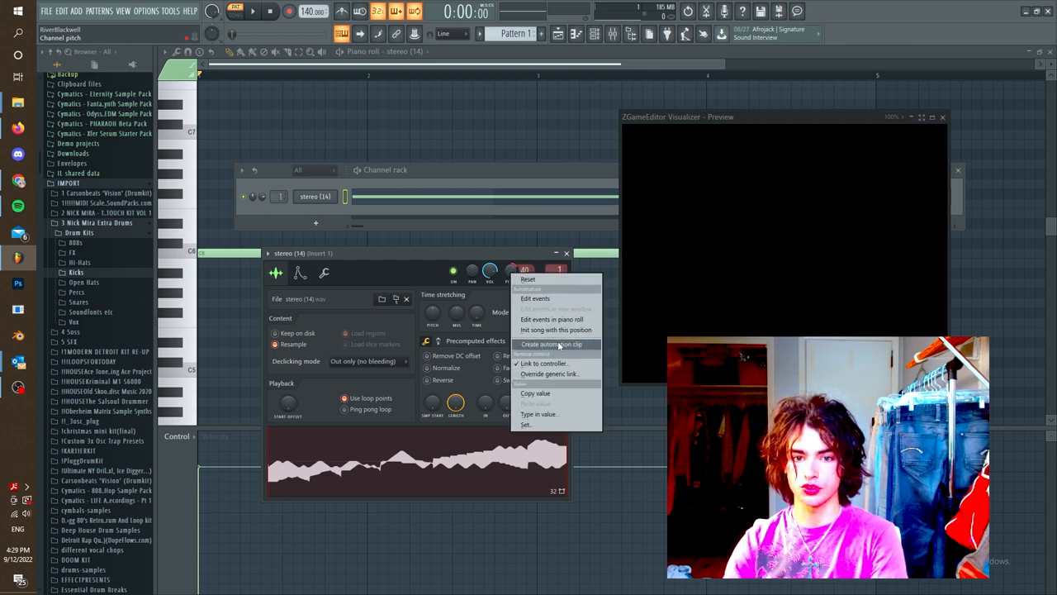
{"action": "left_click", "coordinate": [551, 344]}
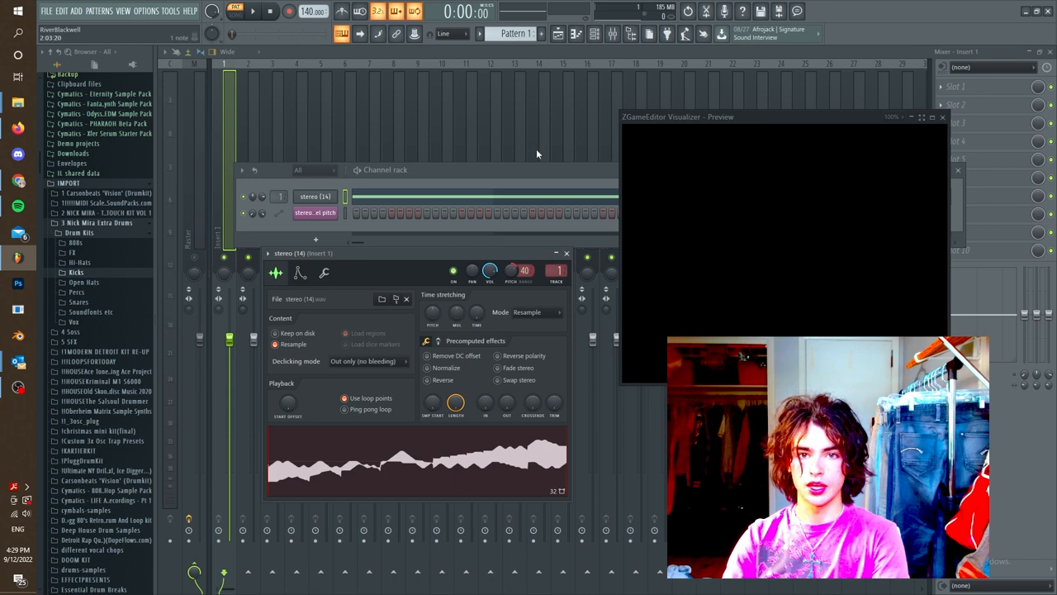
{"action": "mouse_move", "coordinate": [554, 71]}
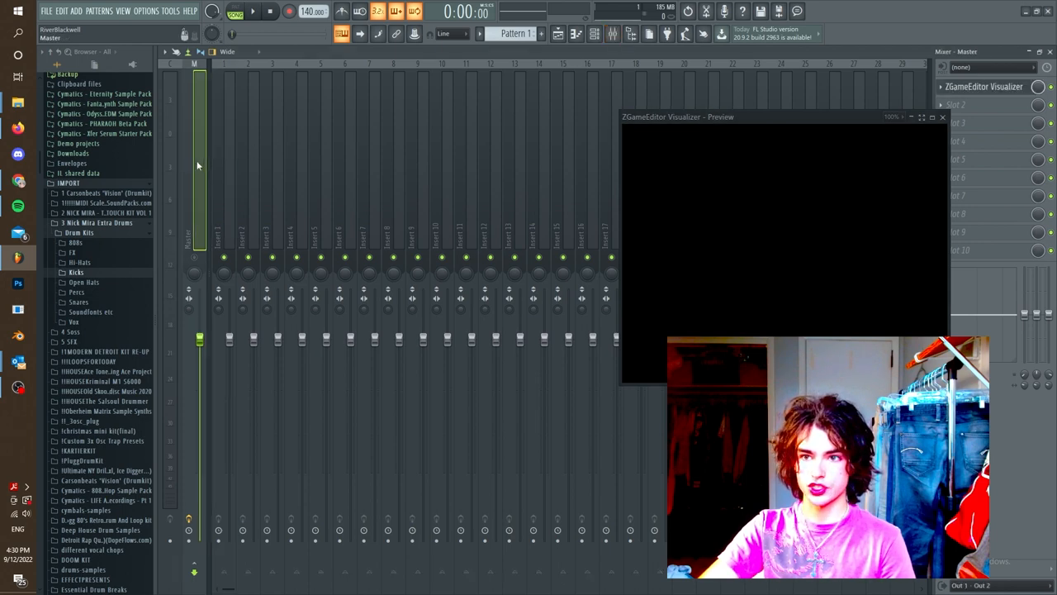
Start the video export from the Master's ZGameEditor Visualizer, rendering the full song
{"action": "left_click", "coordinate": [942, 117]}
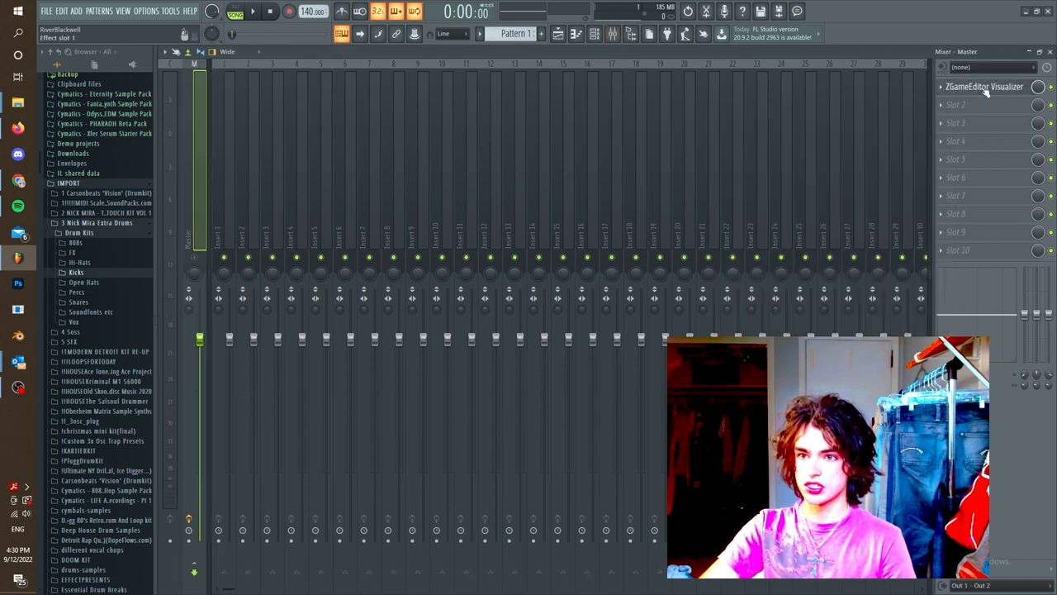
{"action": "left_click", "coordinate": [984, 85]}
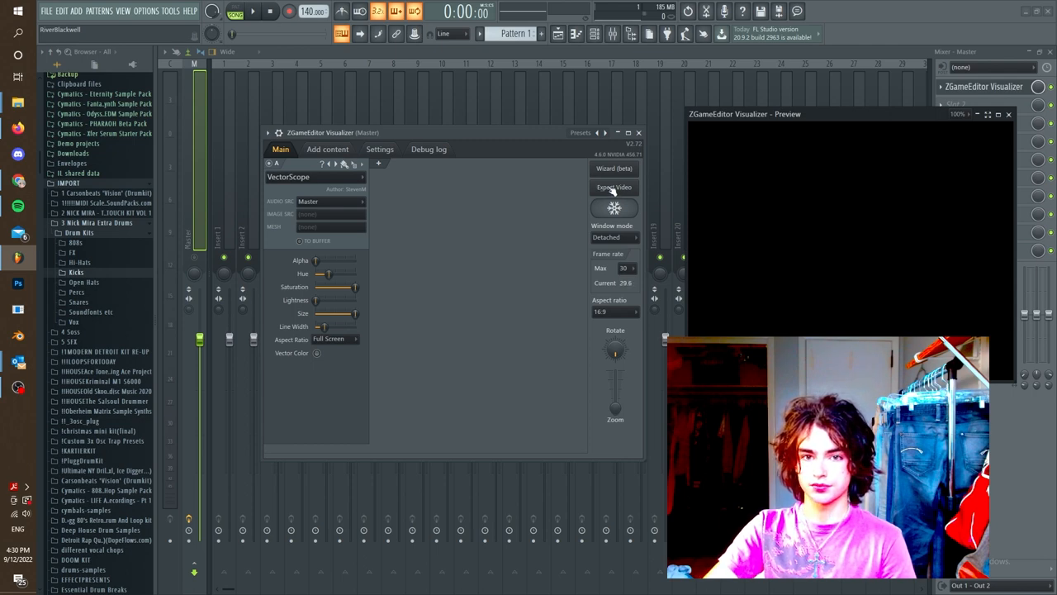
{"action": "left_click", "coordinate": [615, 187]}
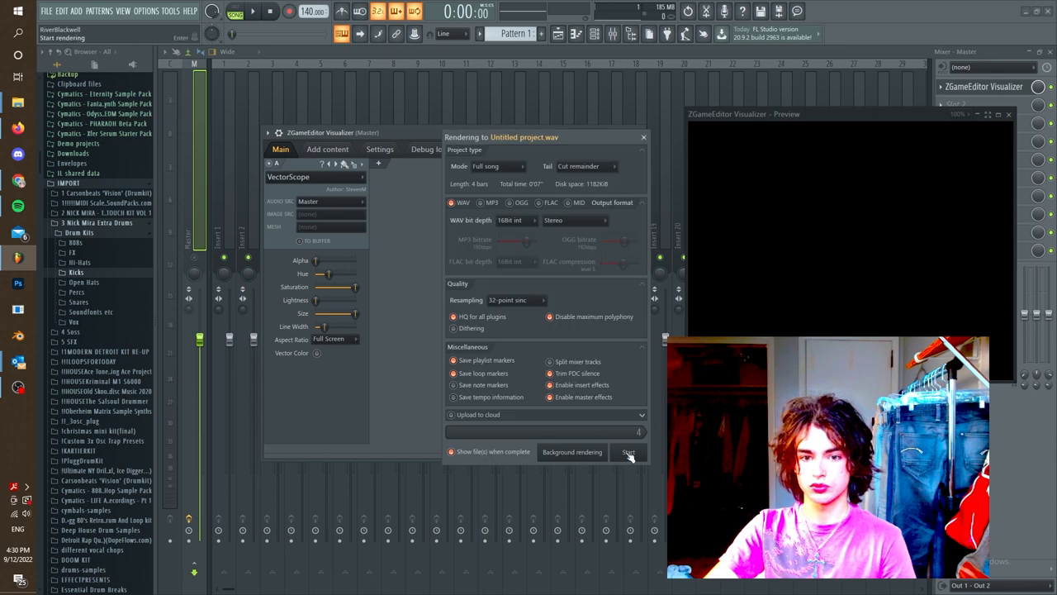
{"action": "left_click", "coordinate": [628, 452]}
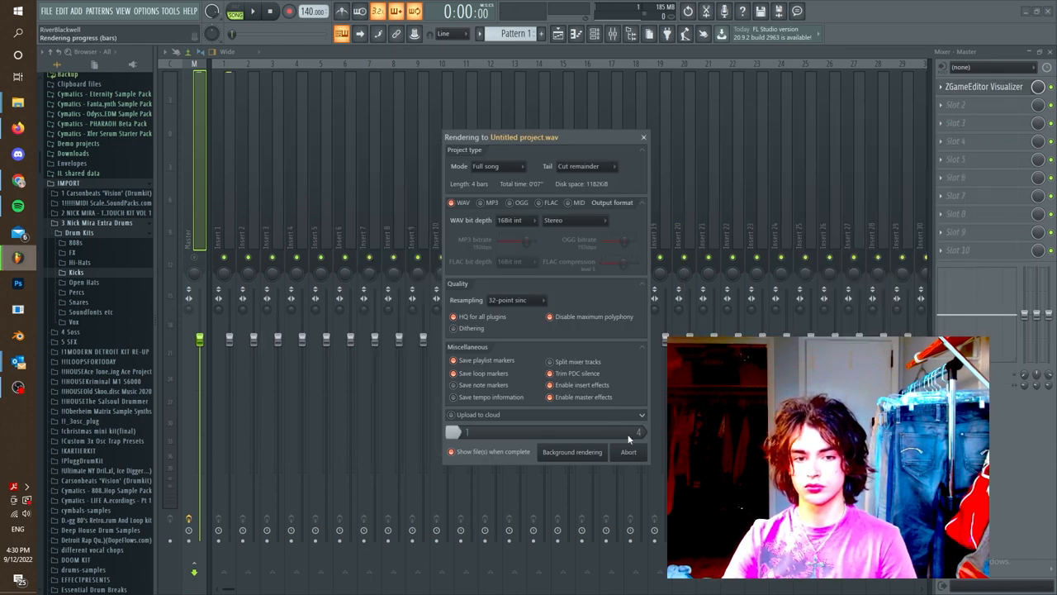